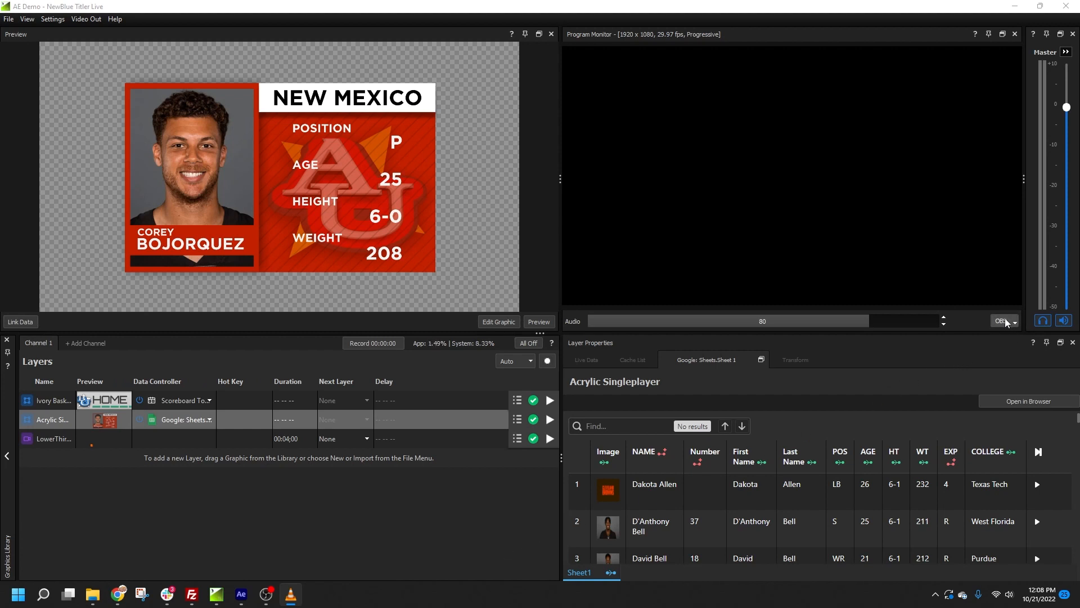
Keep OBS as the video output and select the Ivory Basketball scoreboard layer with David Bell's Purdue row loaded.
left_click(1013, 320)
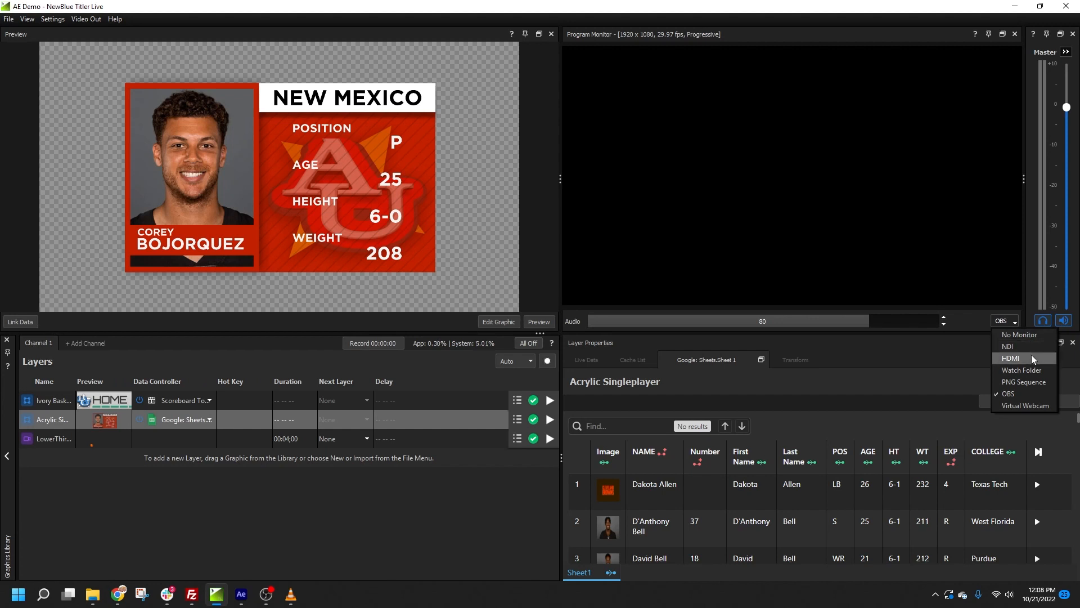
mouse_move(1013, 394)
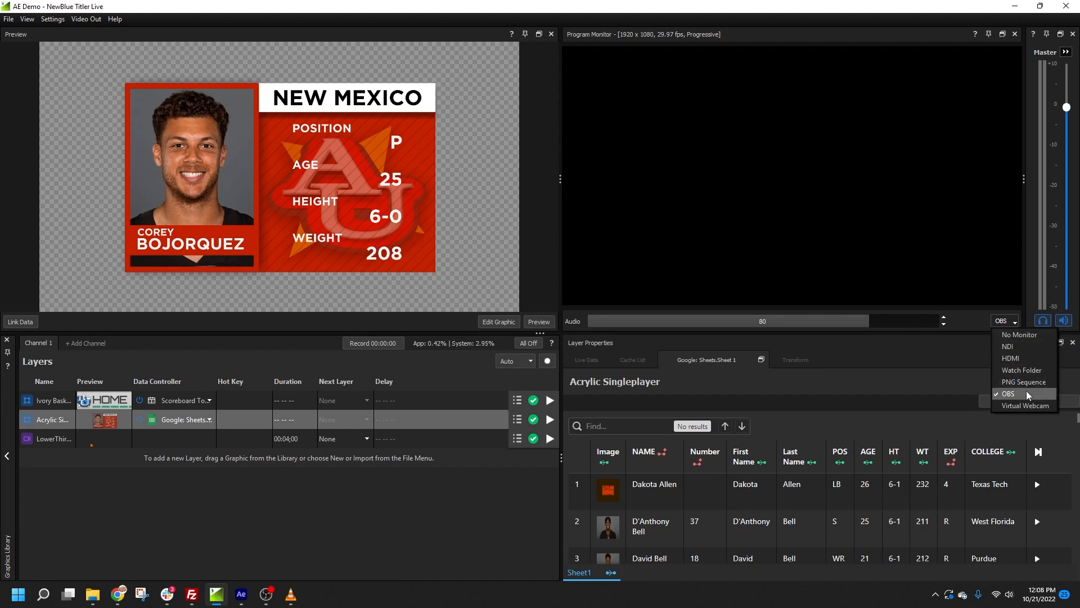
left_click(1006, 394)
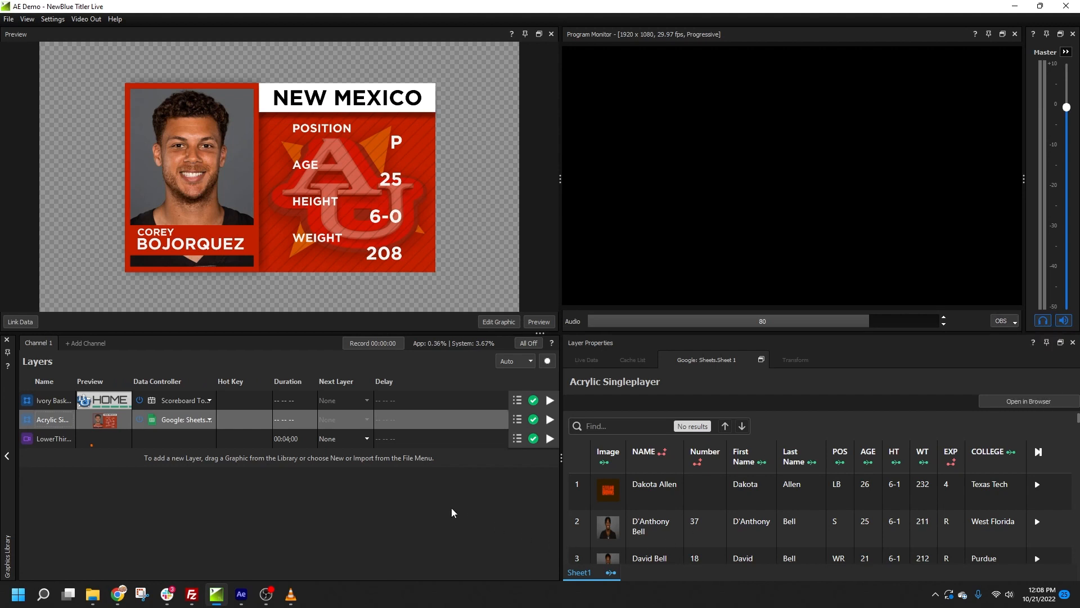
mouse_move(509, 474)
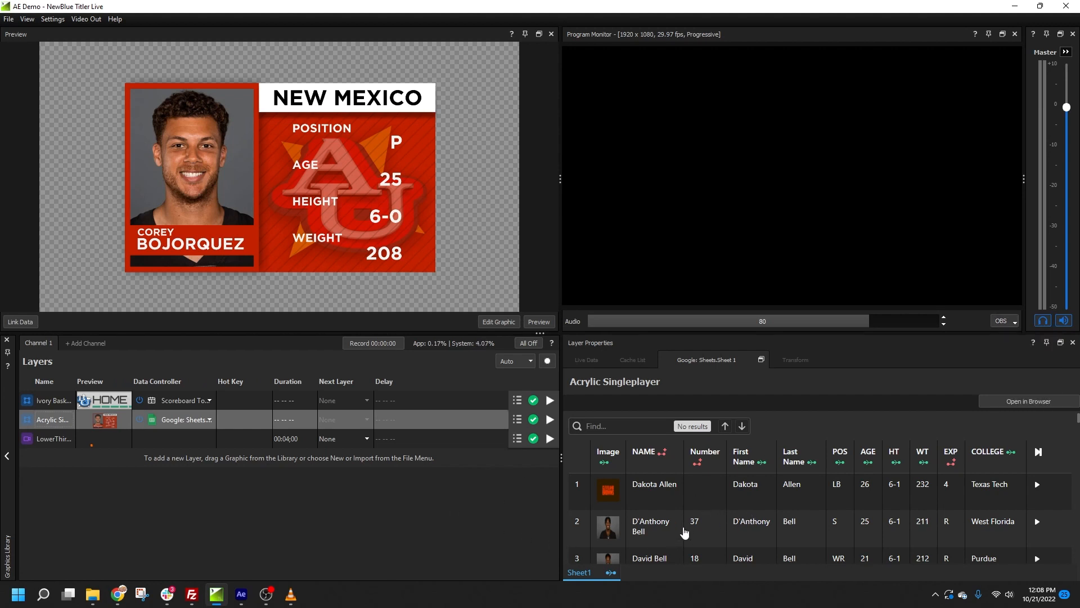
scroll("down", 3)
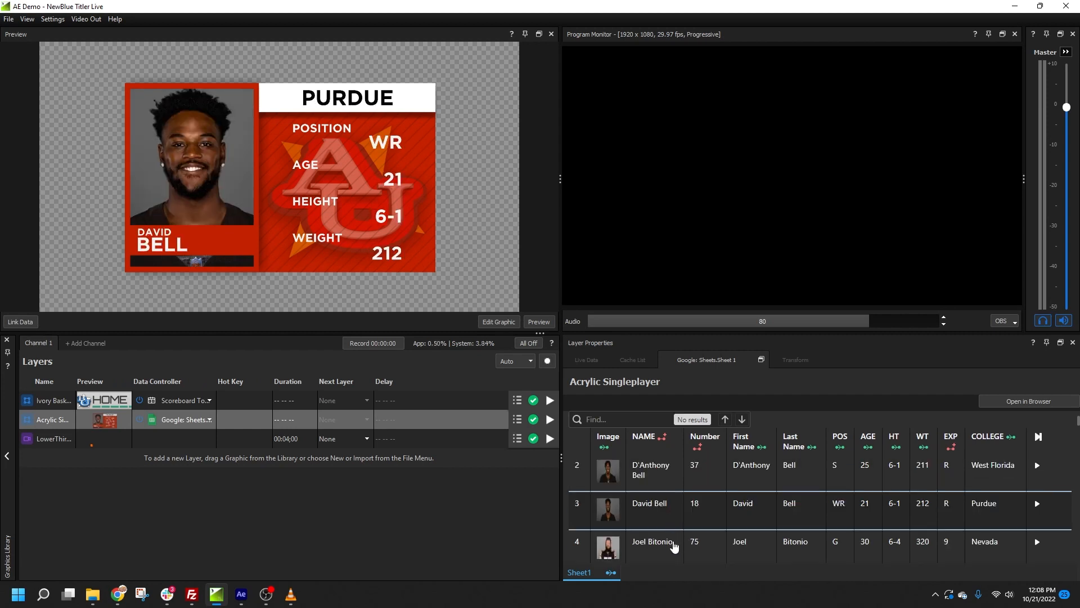
left_click(1036, 541)
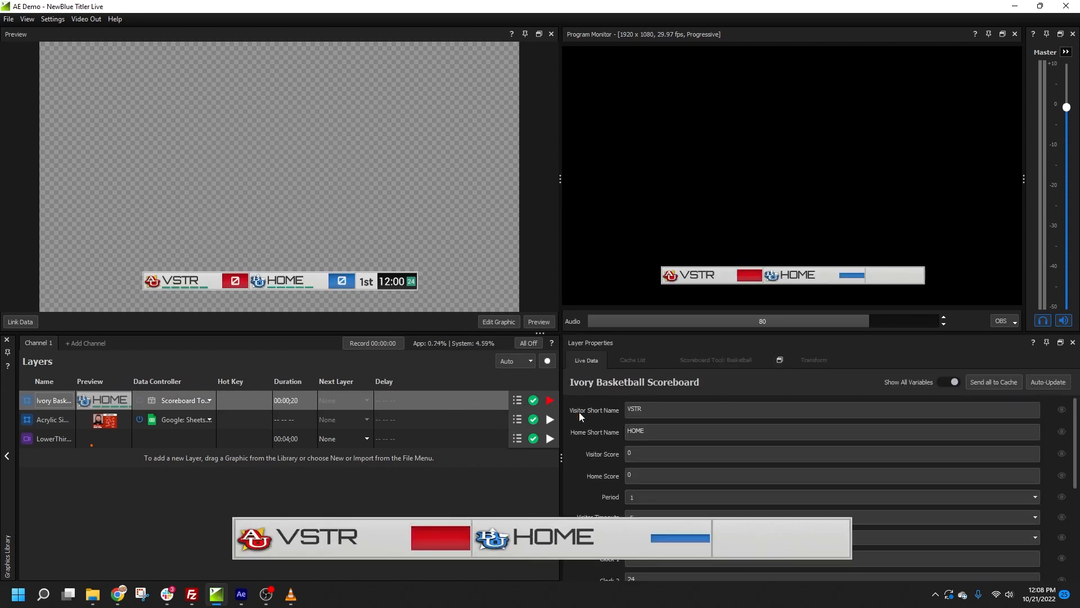
In the Scoreboard Tool, give visitors +3 and home +1, run the clock to 11:55, then take it off air.
left_click(715, 359)
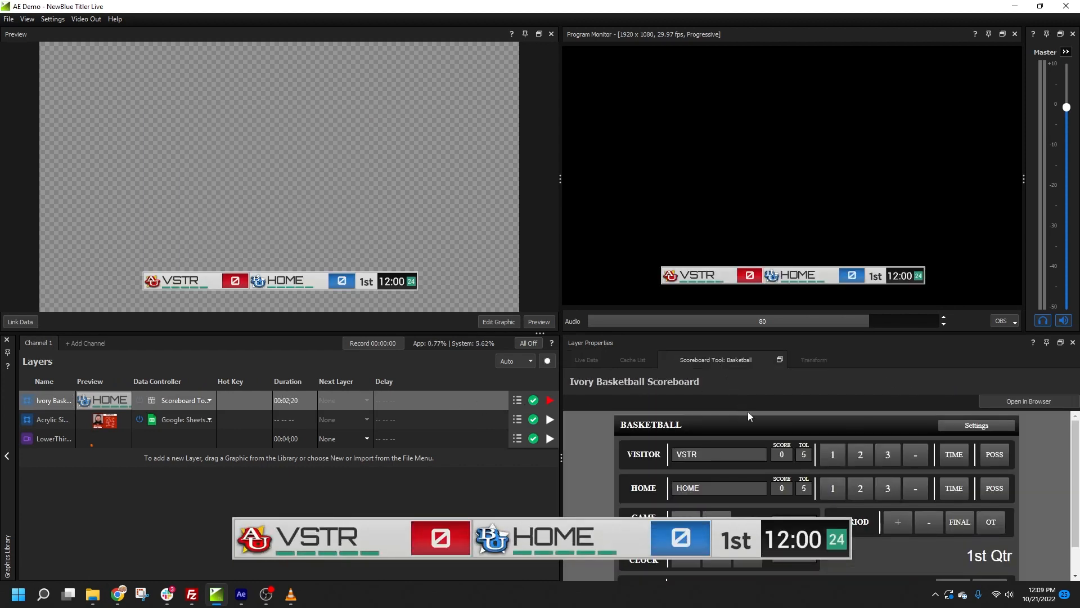
left_click(888, 453)
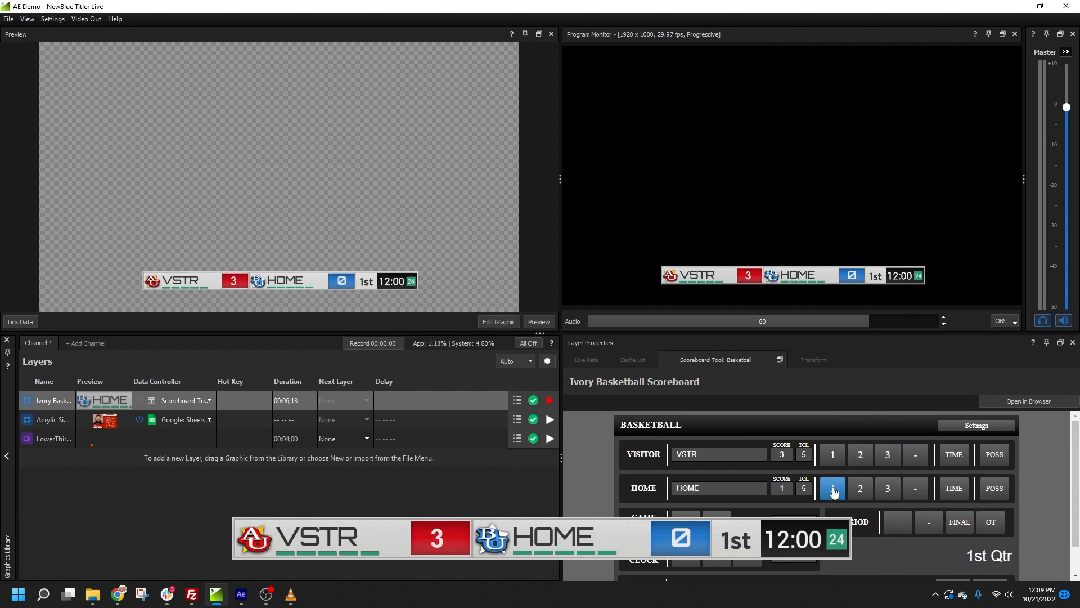
left_click(832, 487)
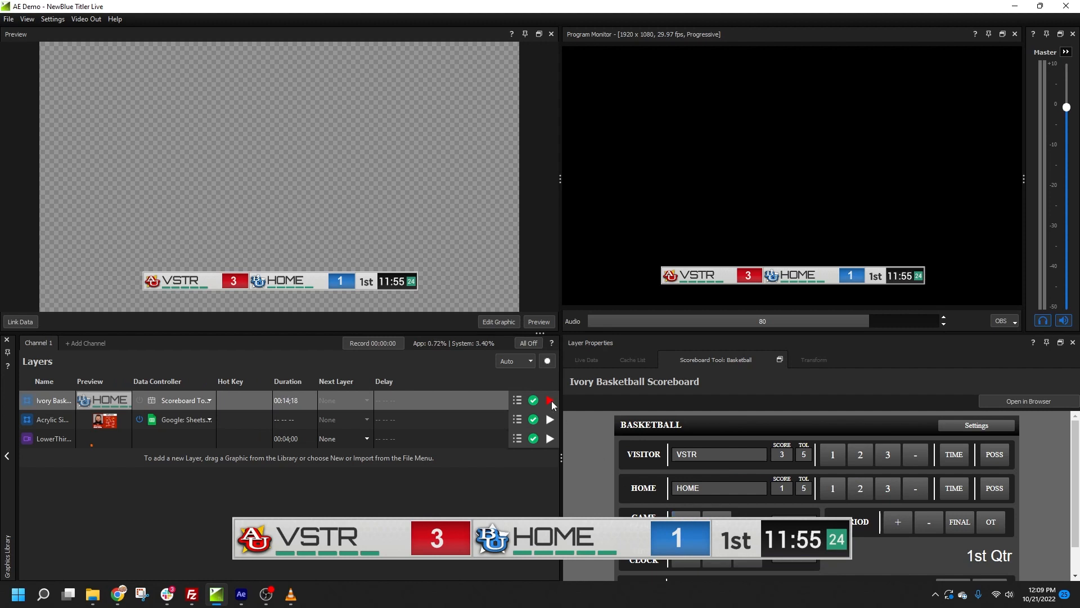
left_click(550, 401)
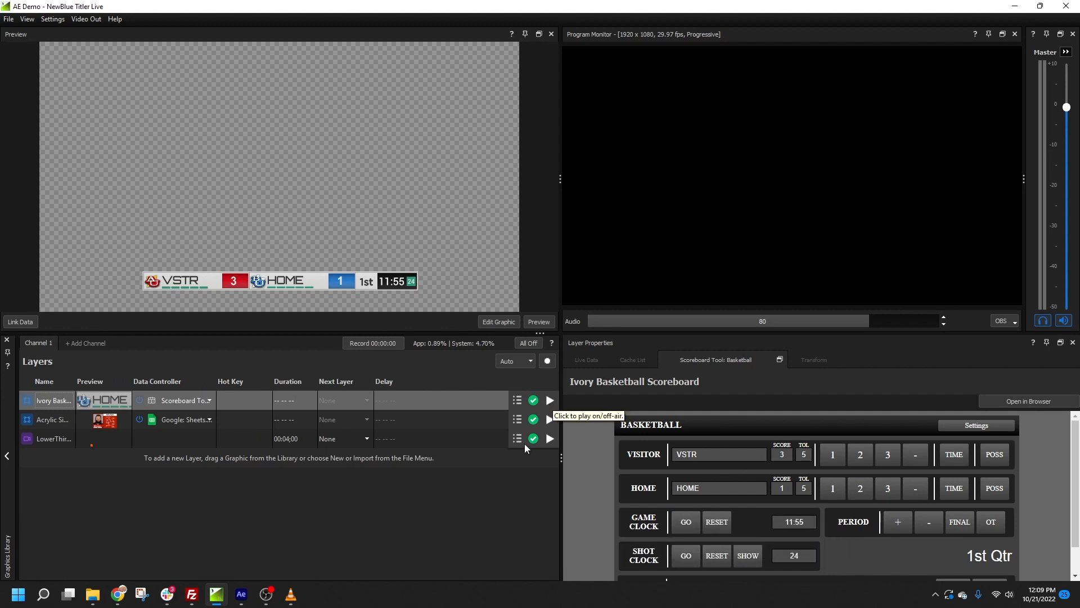
mouse_move(440, 577)
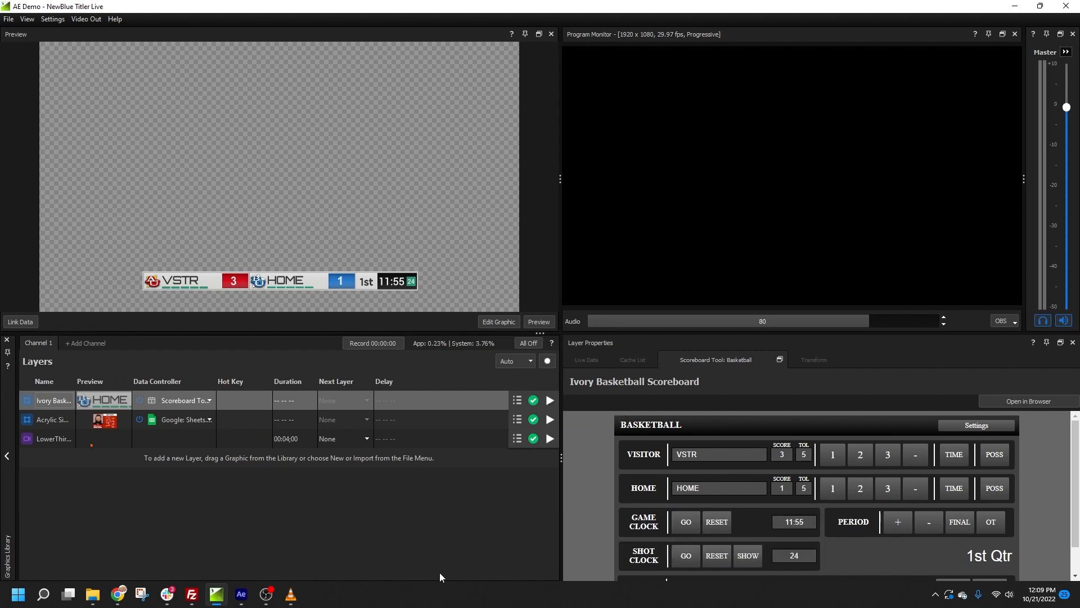
mouse_move(120, 593)
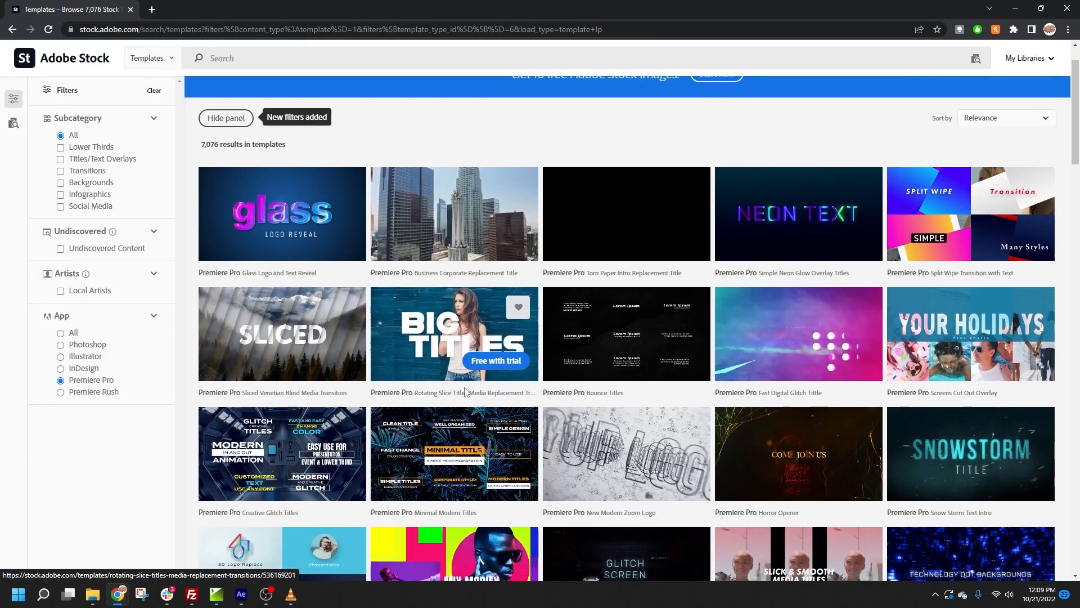
Scroll through the Adobe Stock Premiere Pro template results in Chrome, then return to Titler Live.
scroll("down", 3)
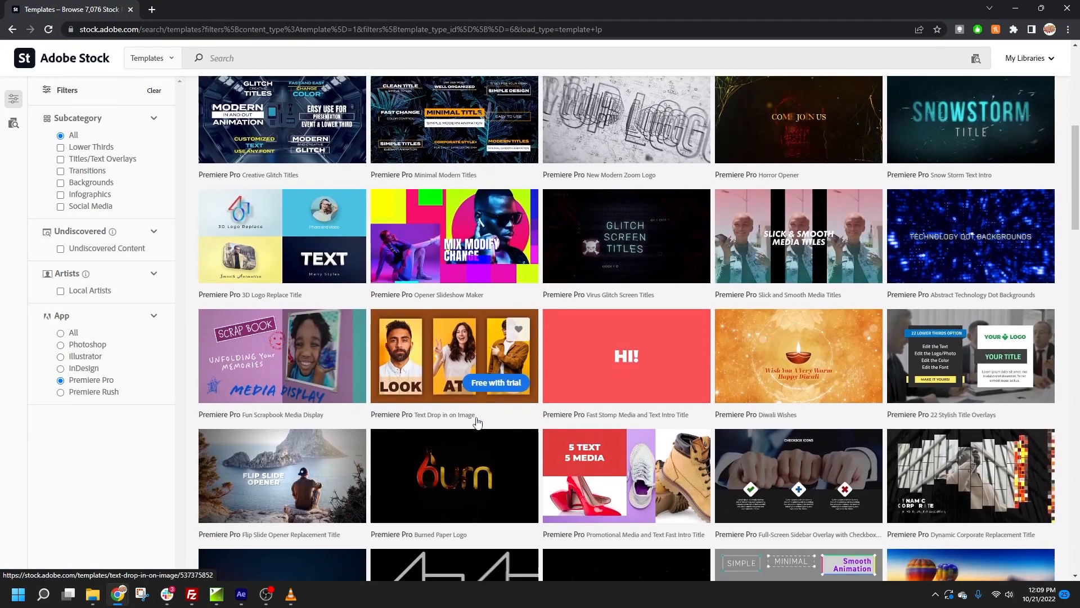
scroll("down", 3)
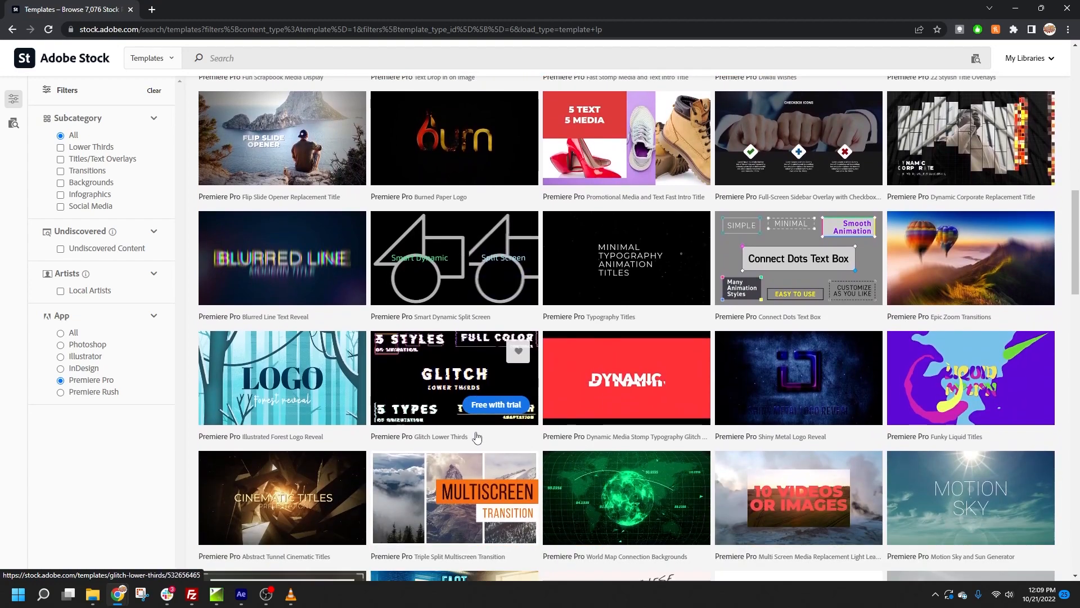
scroll("down", 3)
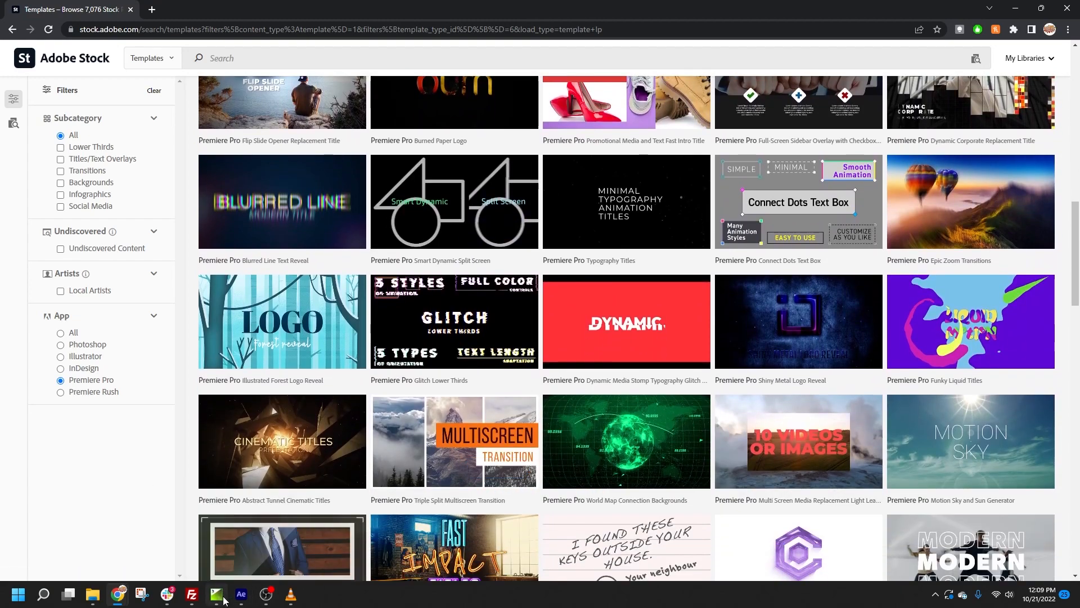
left_click(216, 594)
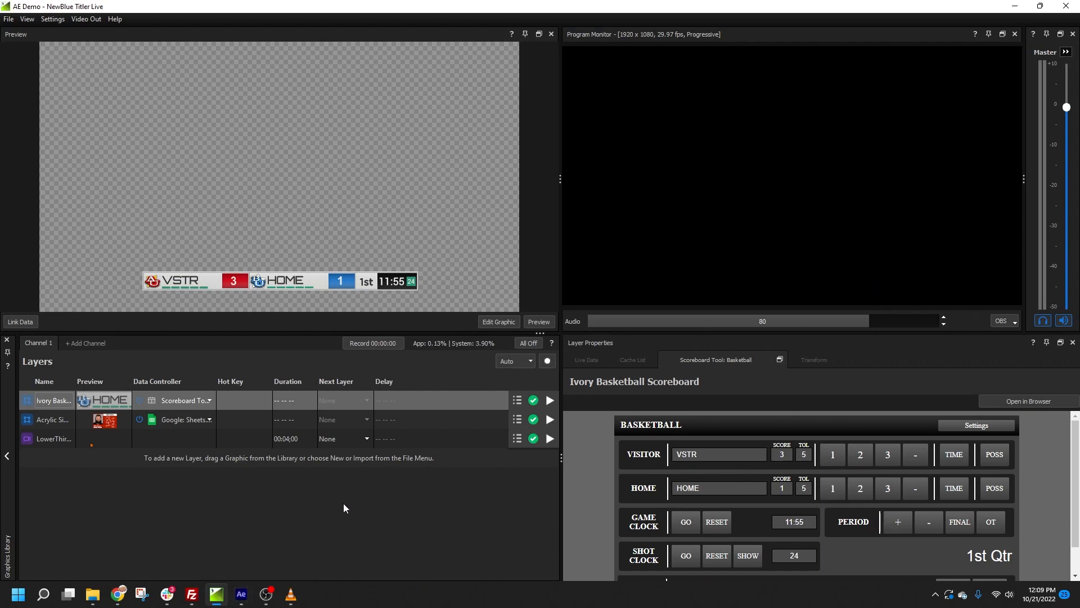
mouse_move(300, 535)
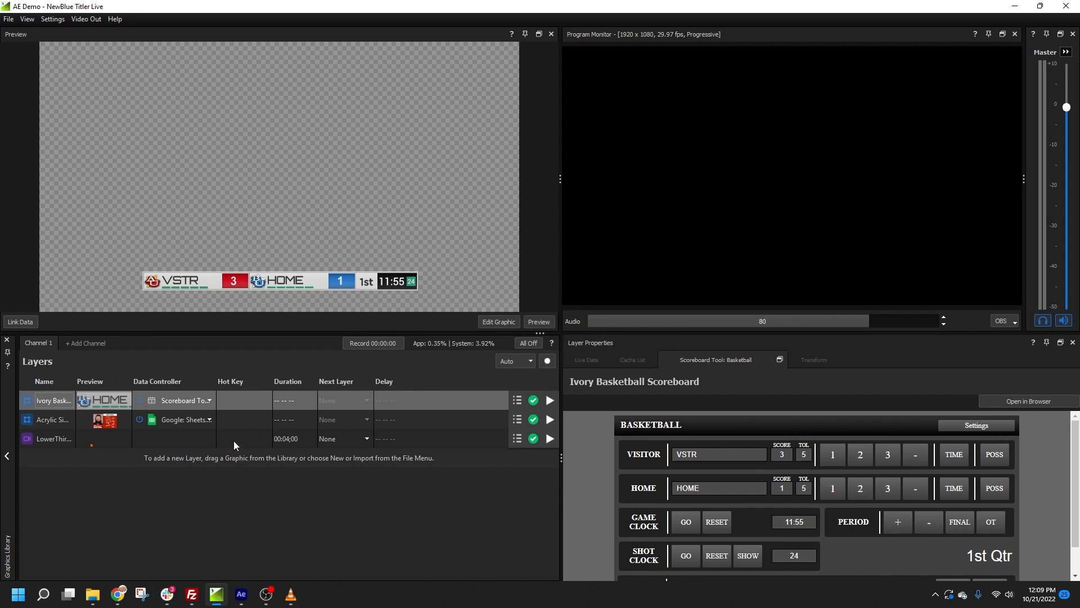
Play the LowerThird_A clip on air, stop it, then switch over to After Effects.
left_click(549, 439)
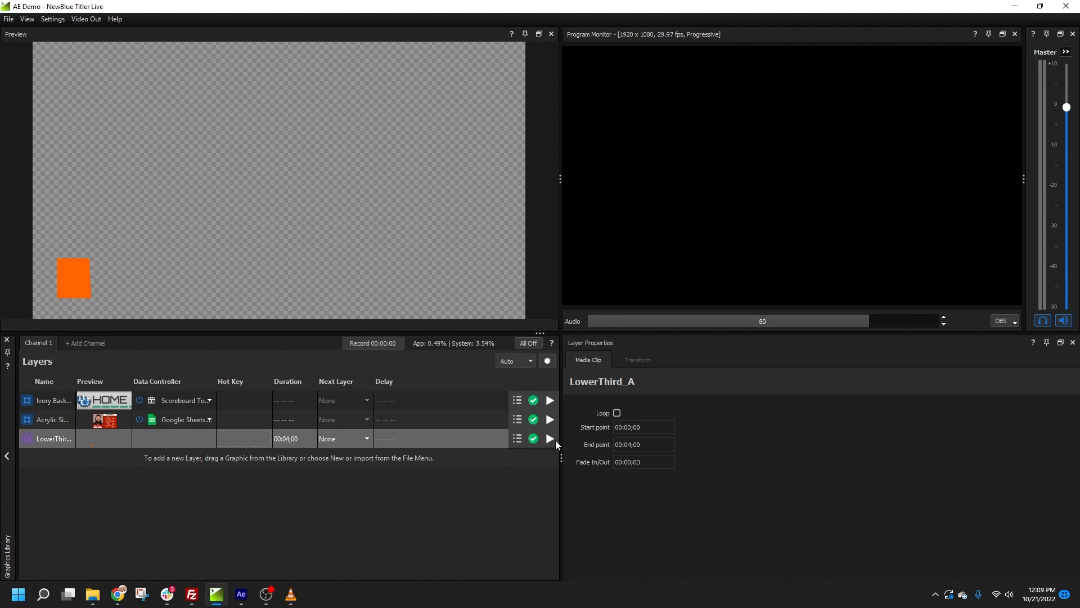
left_click(549, 438)
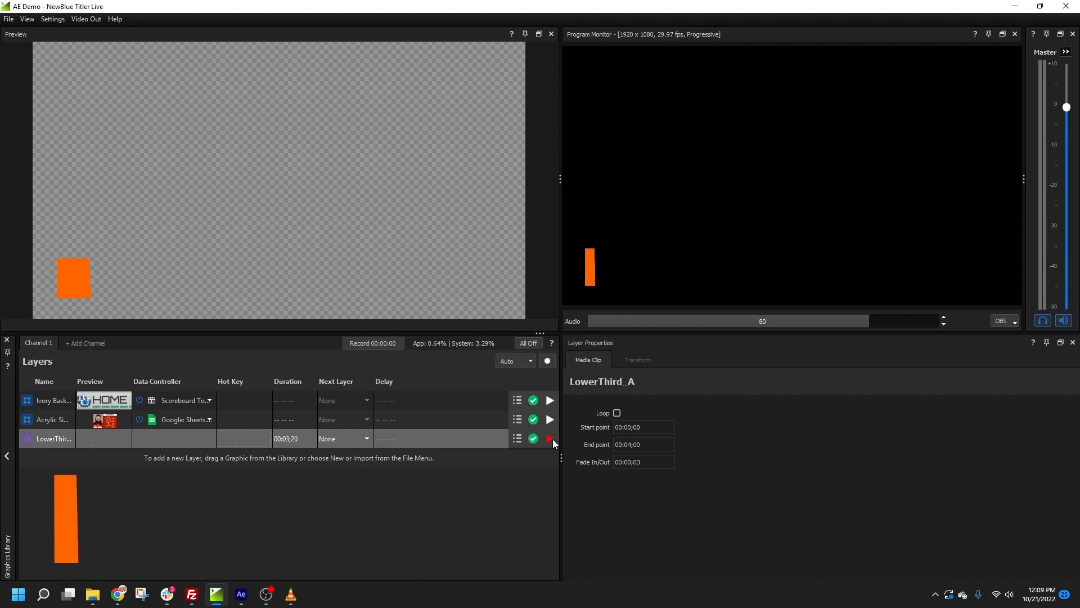
left_click(549, 438)
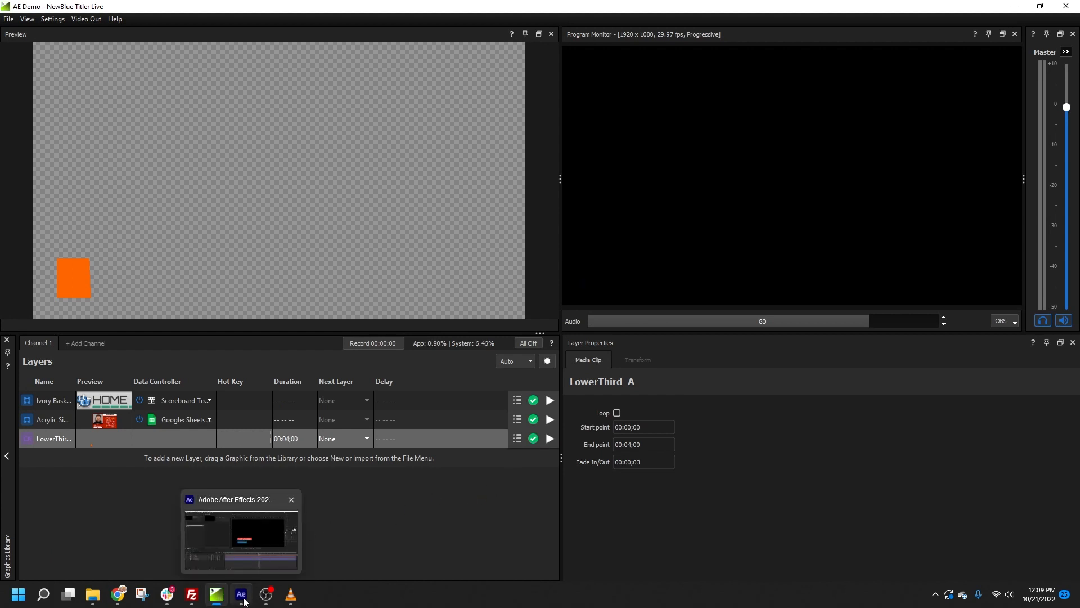
left_click(240, 594)
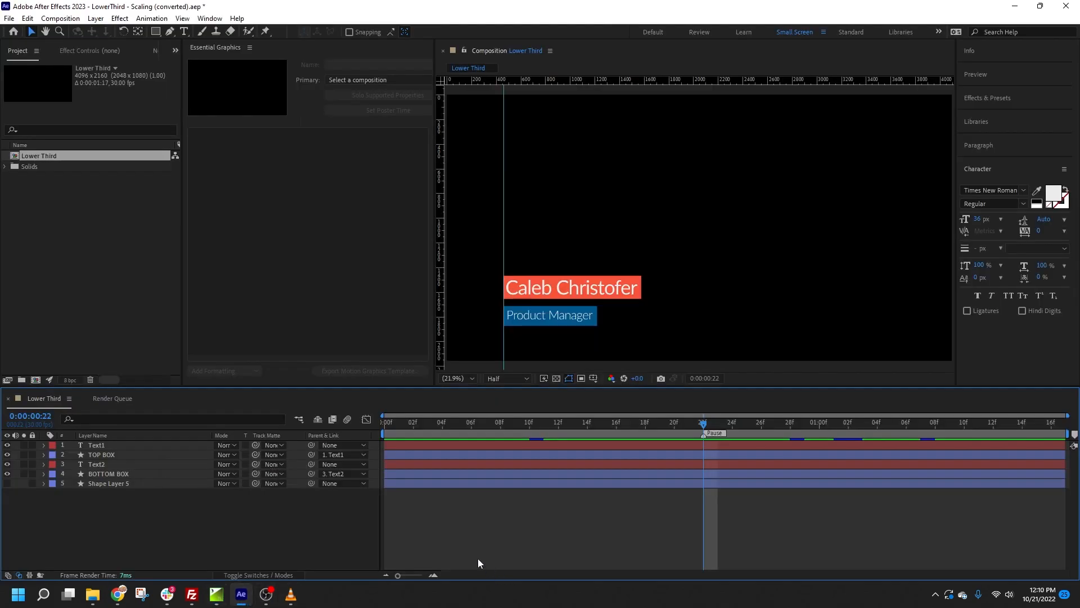
left_click(97, 446)
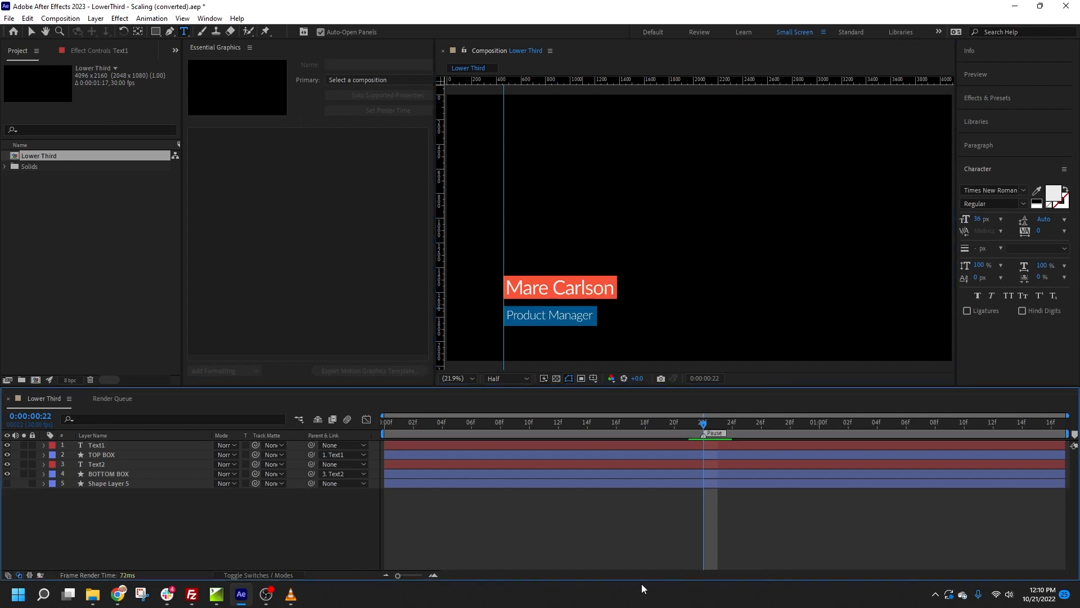
left_click(216, 594)
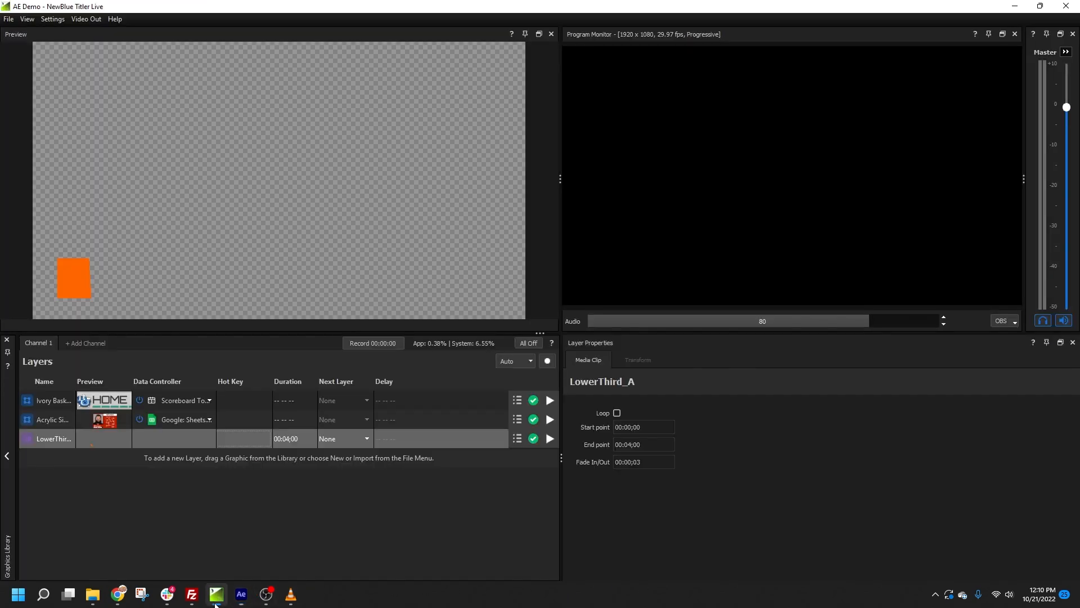
Import Alavara LowerThird A.mogrt as a new layer showing Scott McFARLANE.
right_click(53, 439)
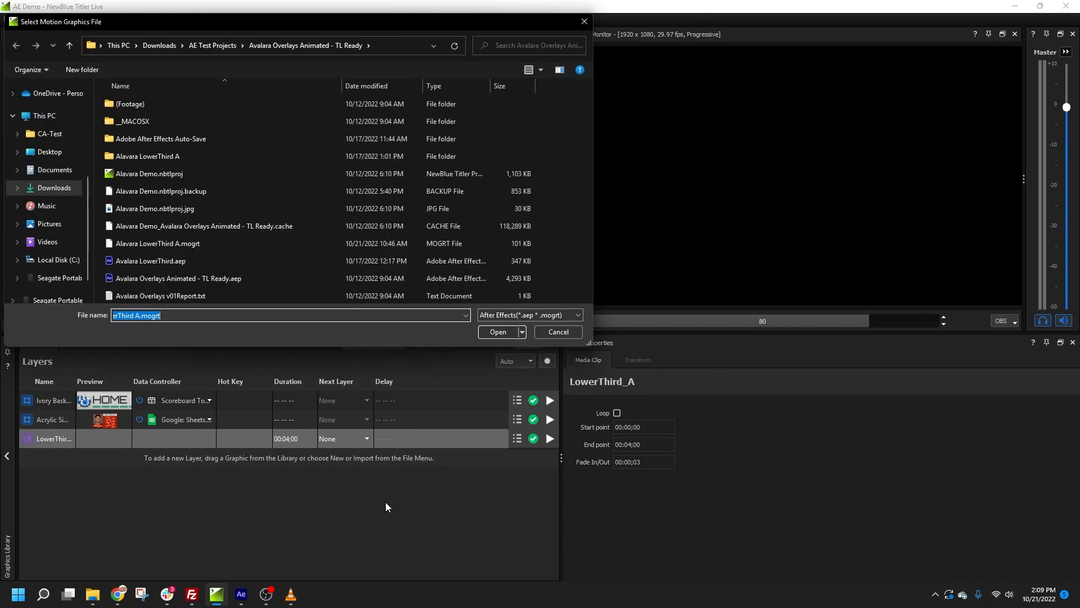
left_click(158, 243)
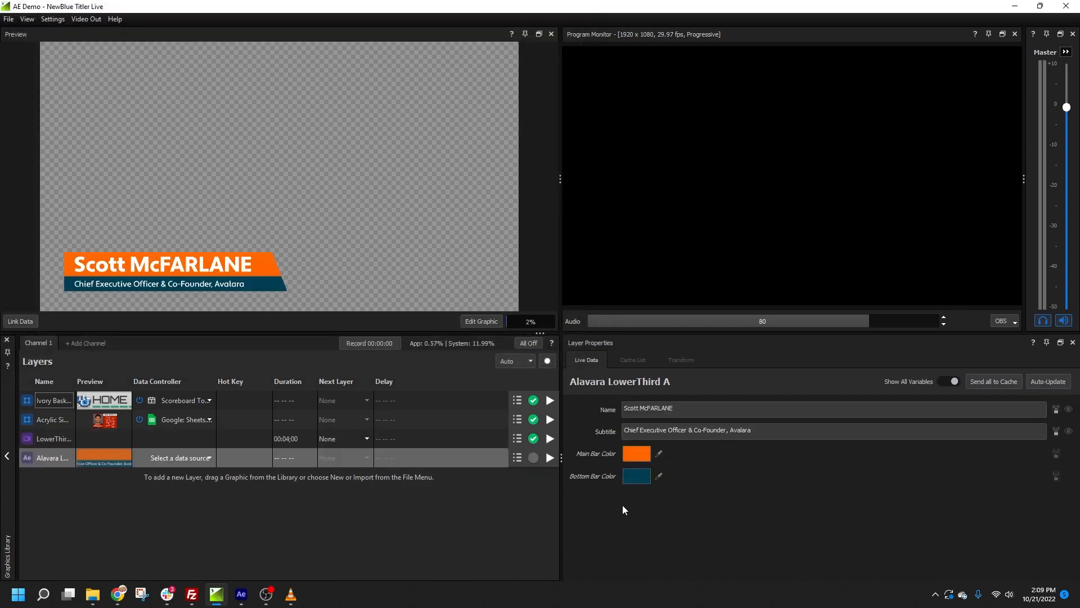
Set the bottom bar to blue and enter Name 'Caleb Christofer', Subtitle 'Product Manager, NewBlue' in Live Data.
left_click(635, 476)
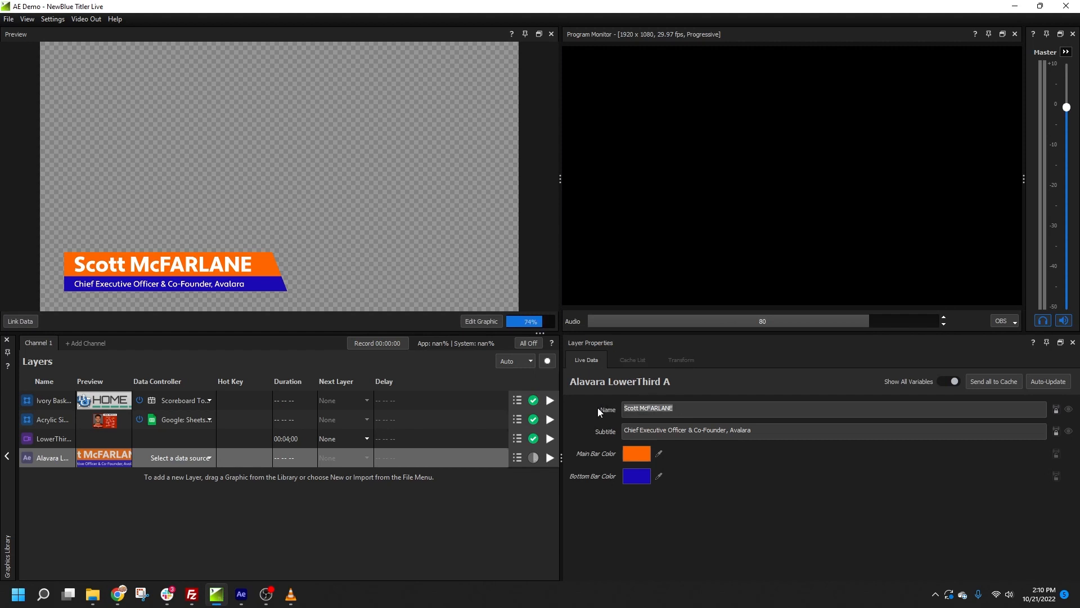
type("Caleb Christofer")
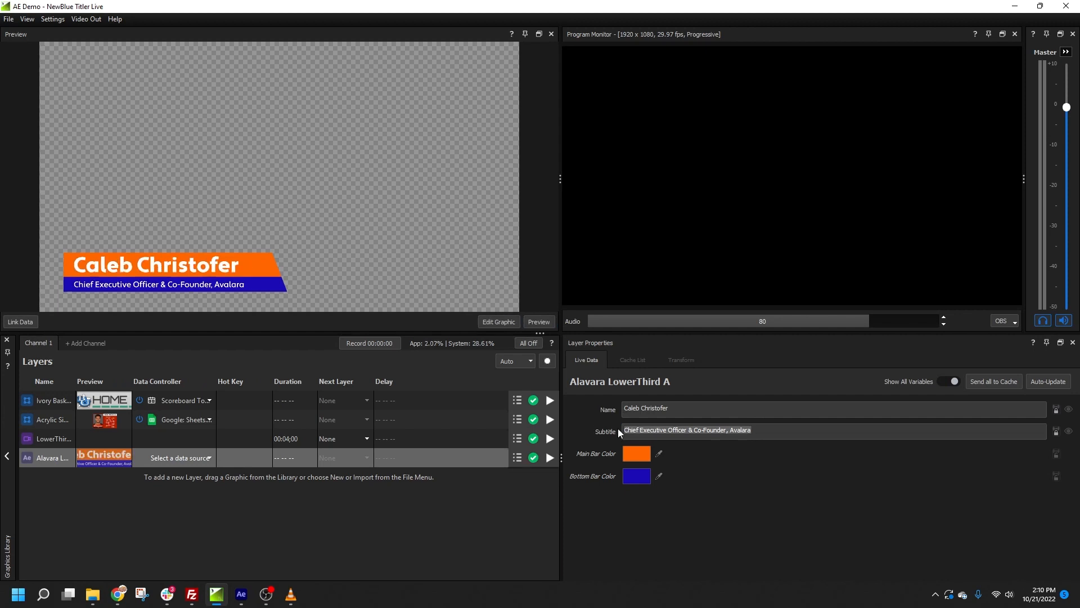
type("Product")
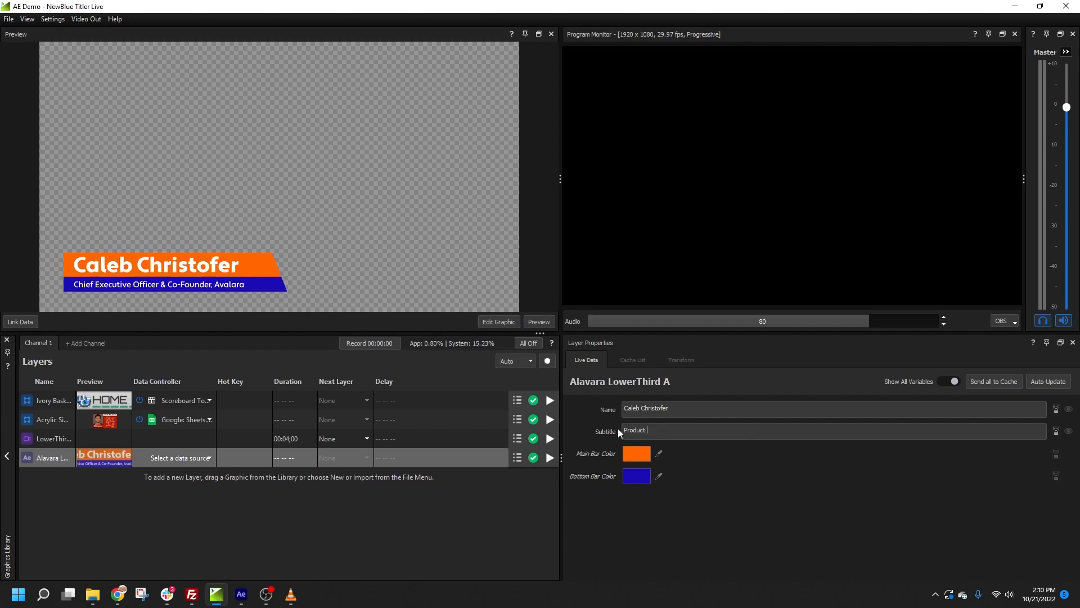
type("Manager")
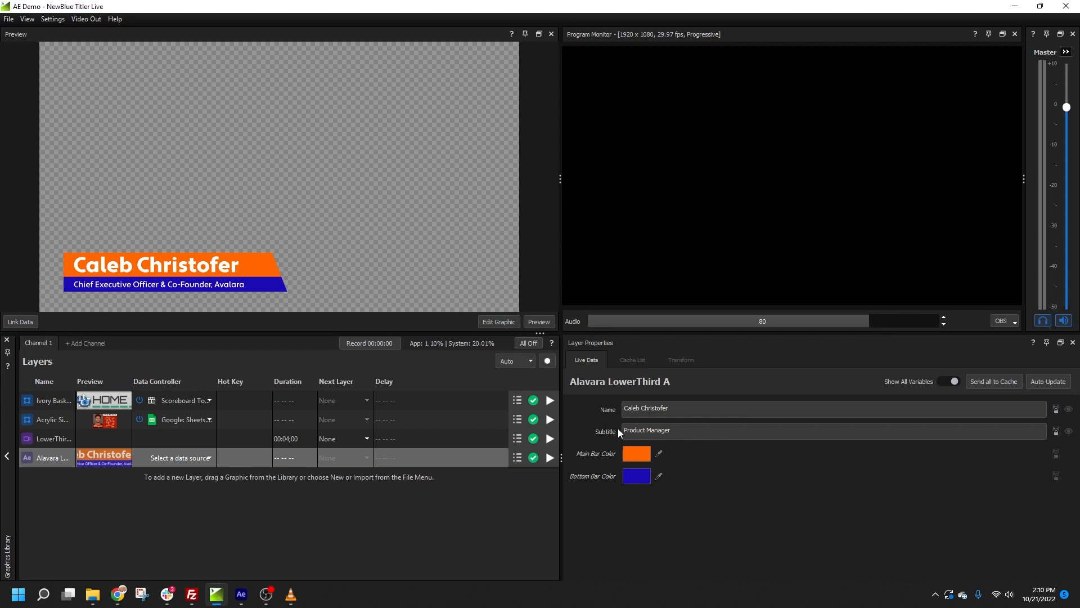
type(", NewBlue")
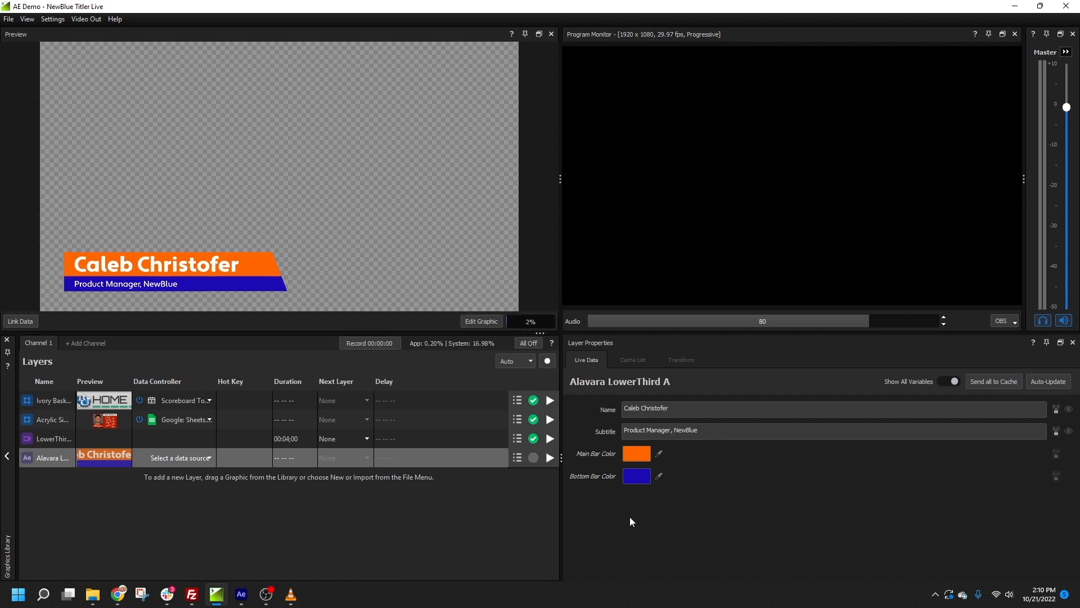
left_click(549, 458)
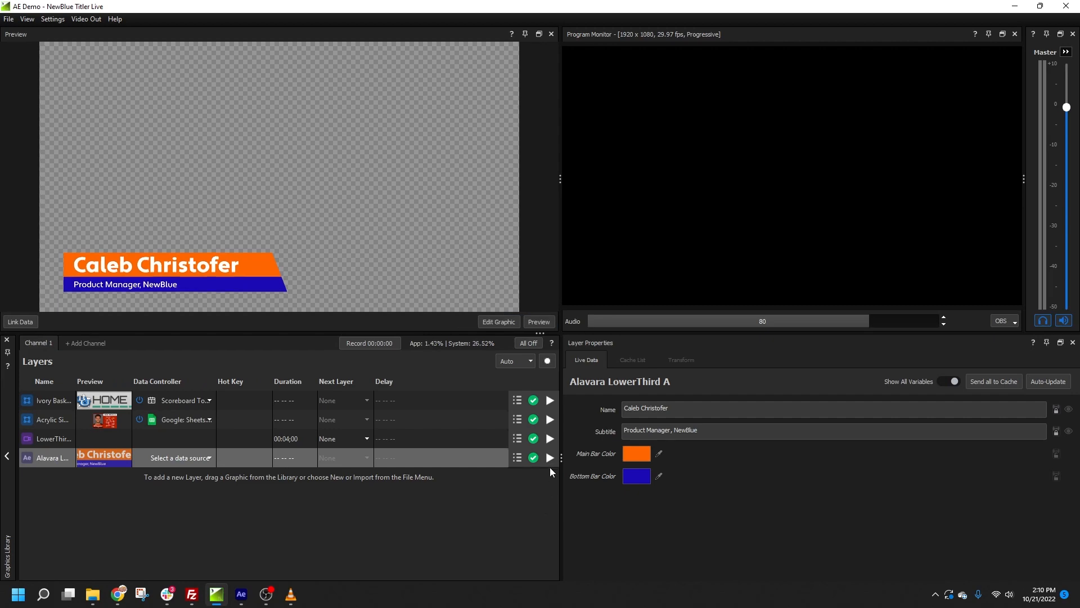
left_click(549, 458)
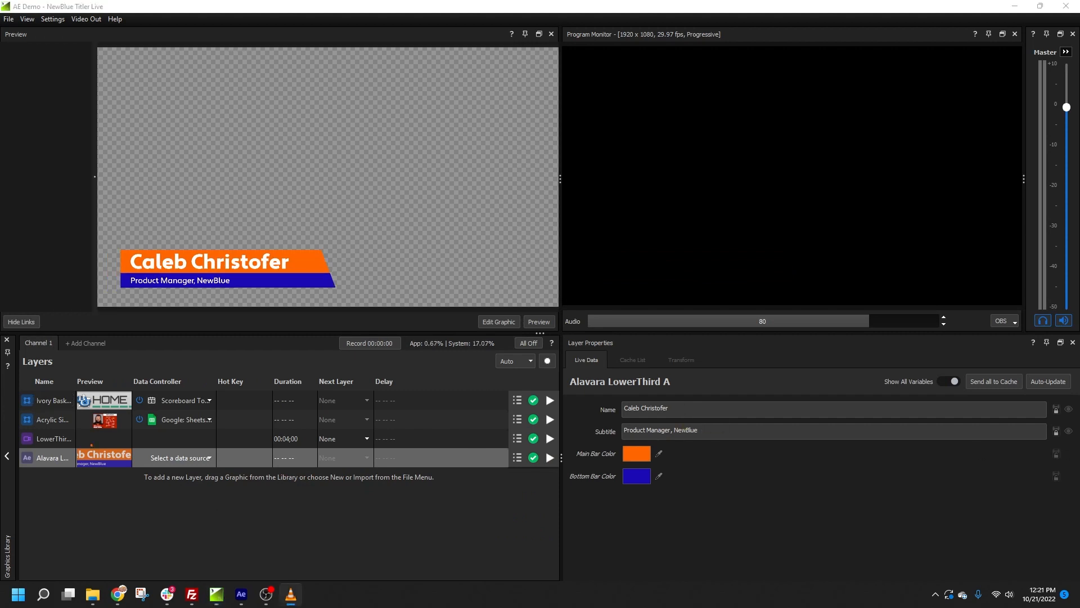
Link the lower third to Productivity > Google > Sheets > Sheet 1 and load David Bell then Joel Bitonio rows.
left_click(178, 457)
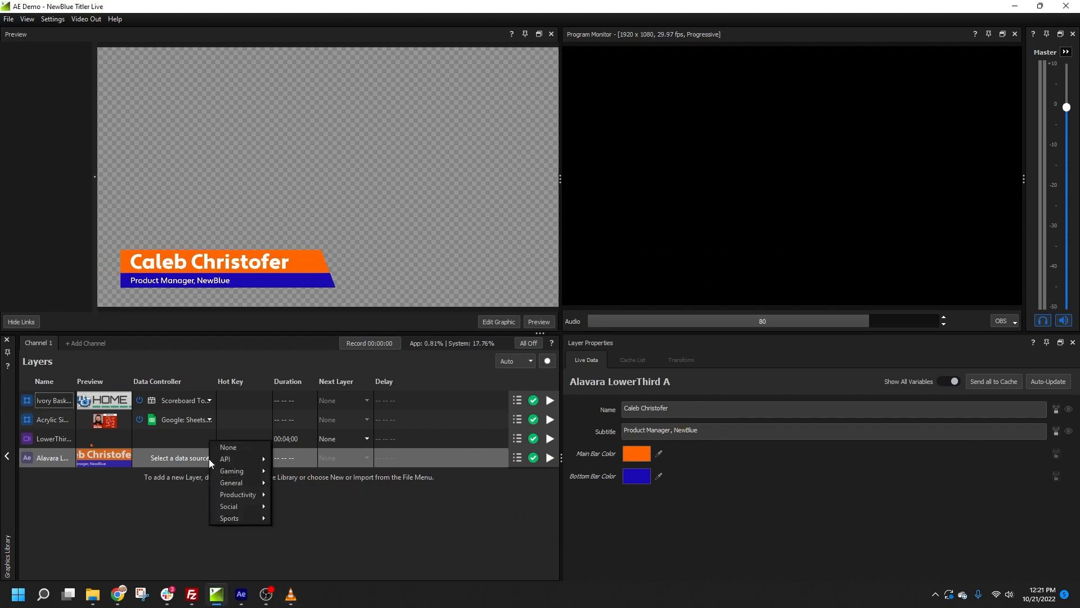
mouse_move(231, 483)
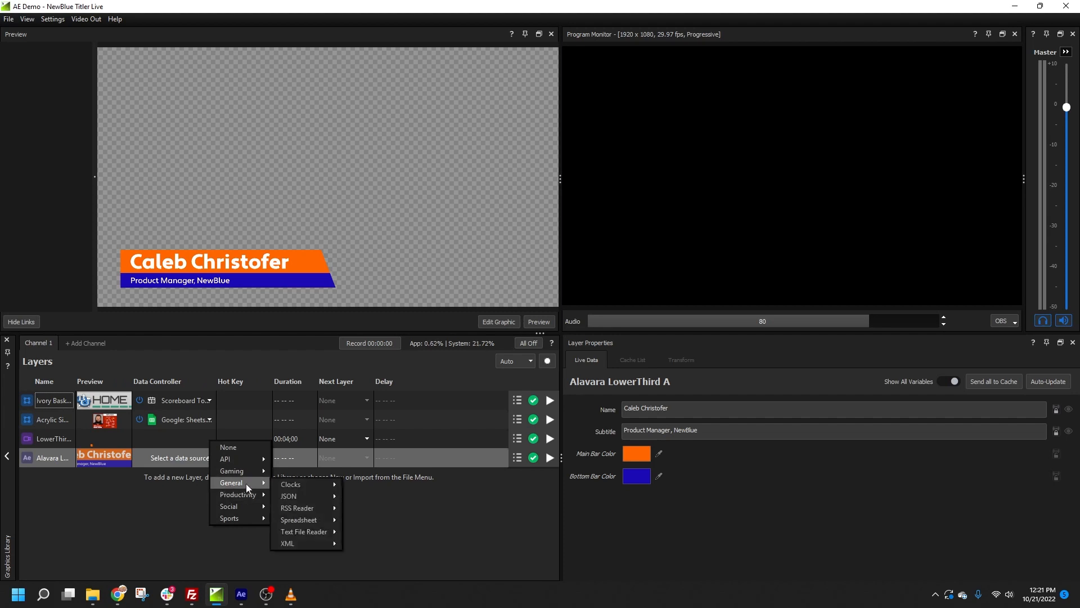
mouse_move(299, 519)
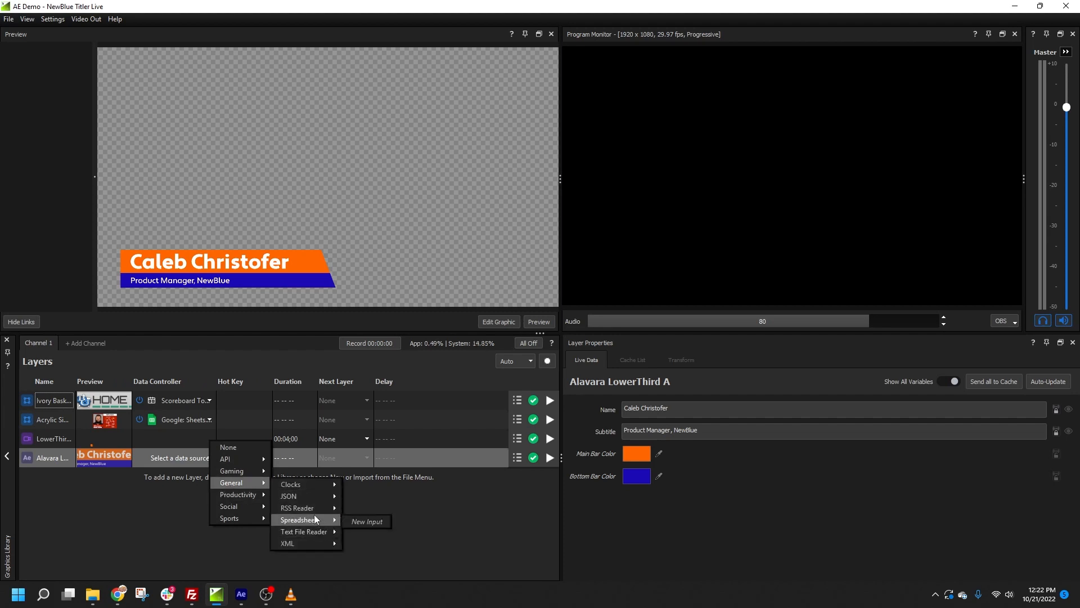
mouse_move(238, 494)
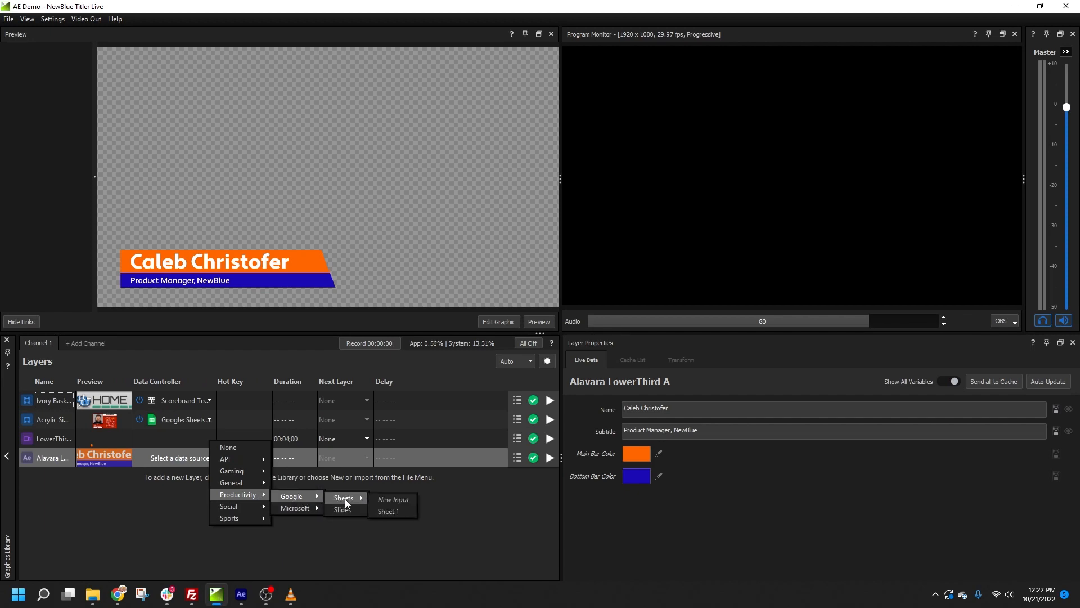
left_click(388, 511)
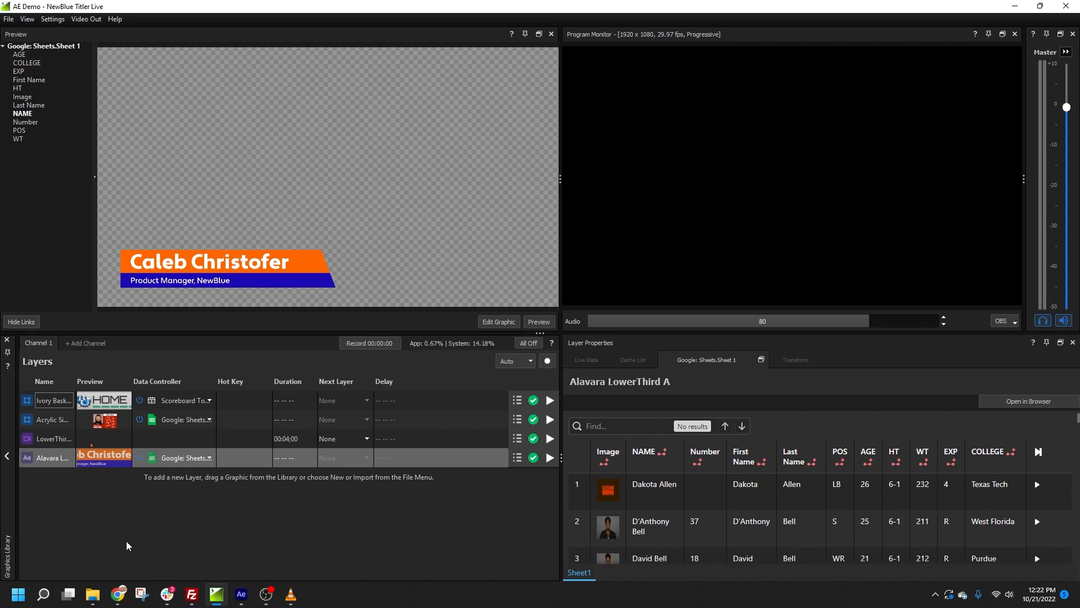
mouse_move(23, 230)
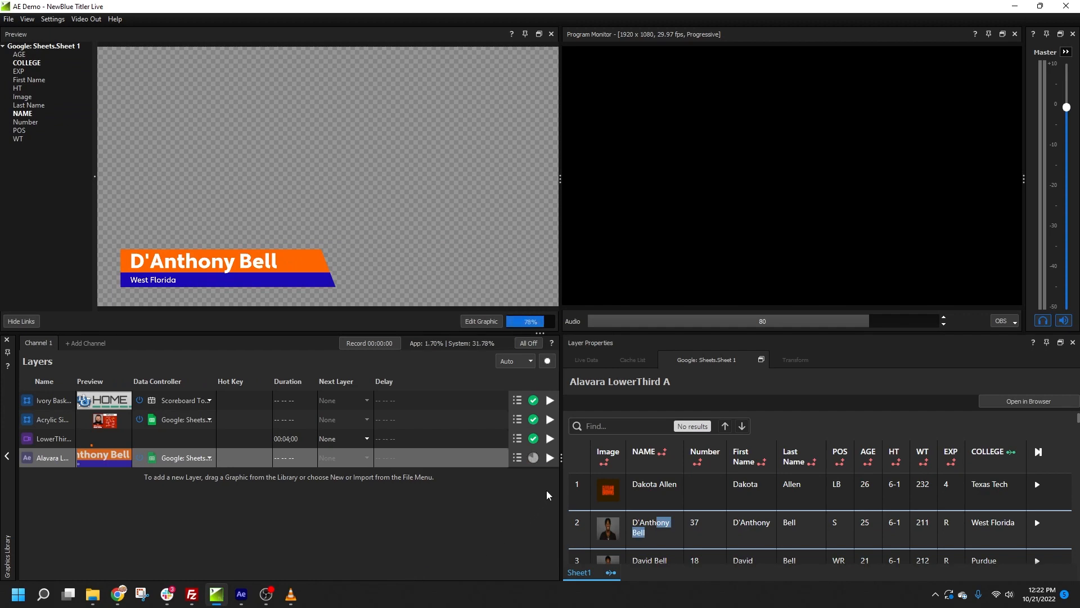
left_click(549, 458)
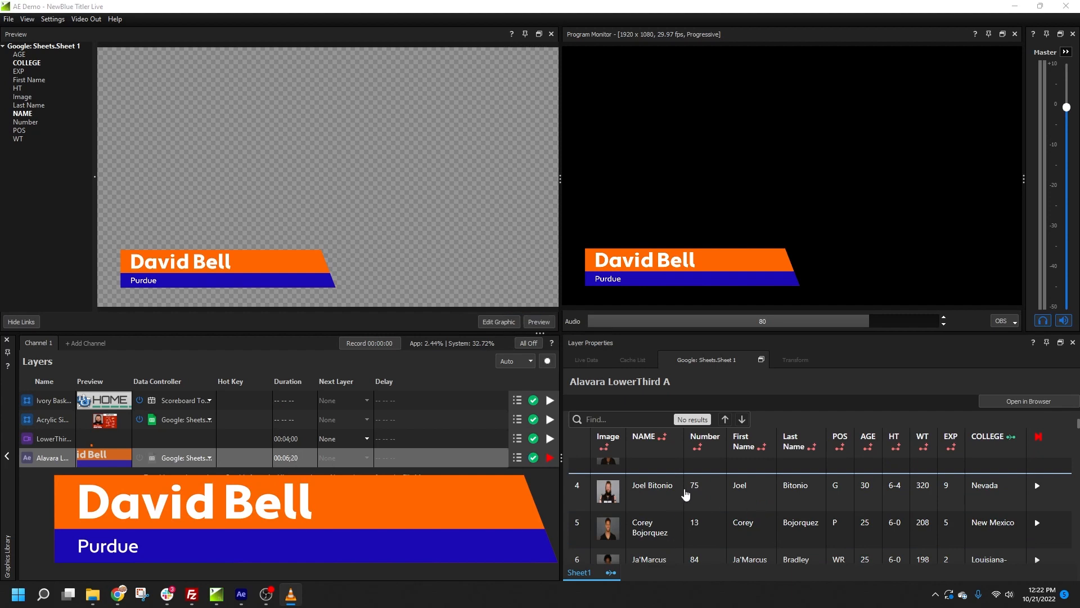
left_click(1036, 483)
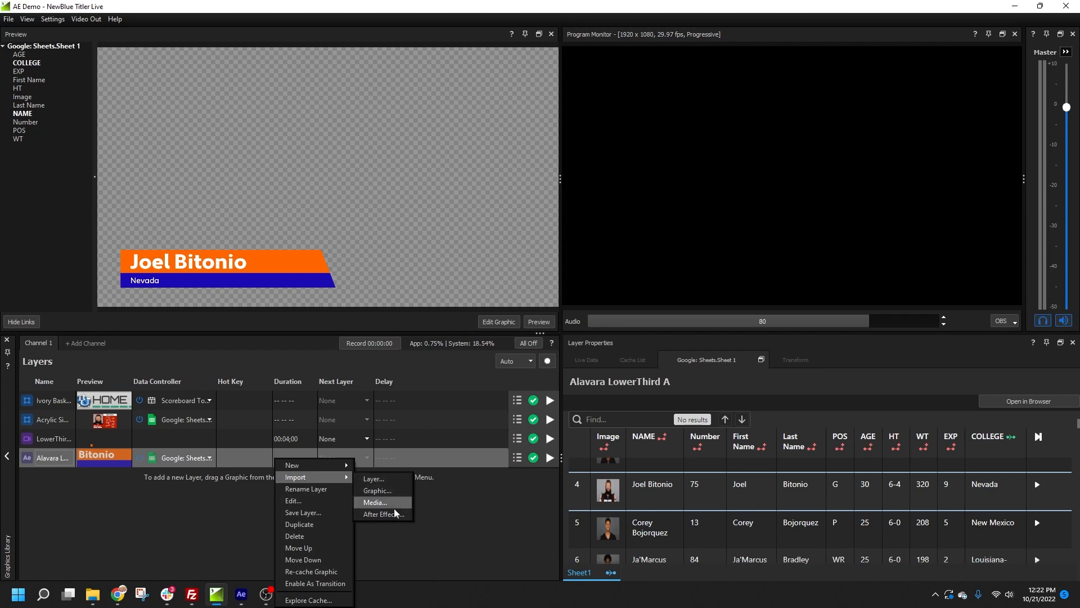
Import The SDG Dialogues Opener After Effects project as a new layer and list its data sources.
left_click(383, 514)
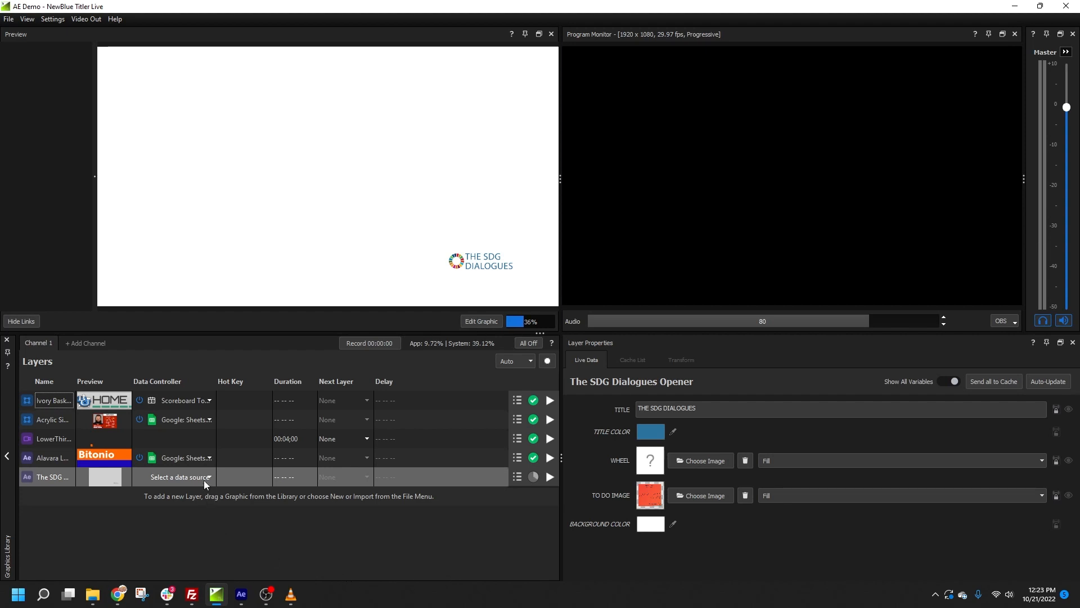
mouse_move(205, 477)
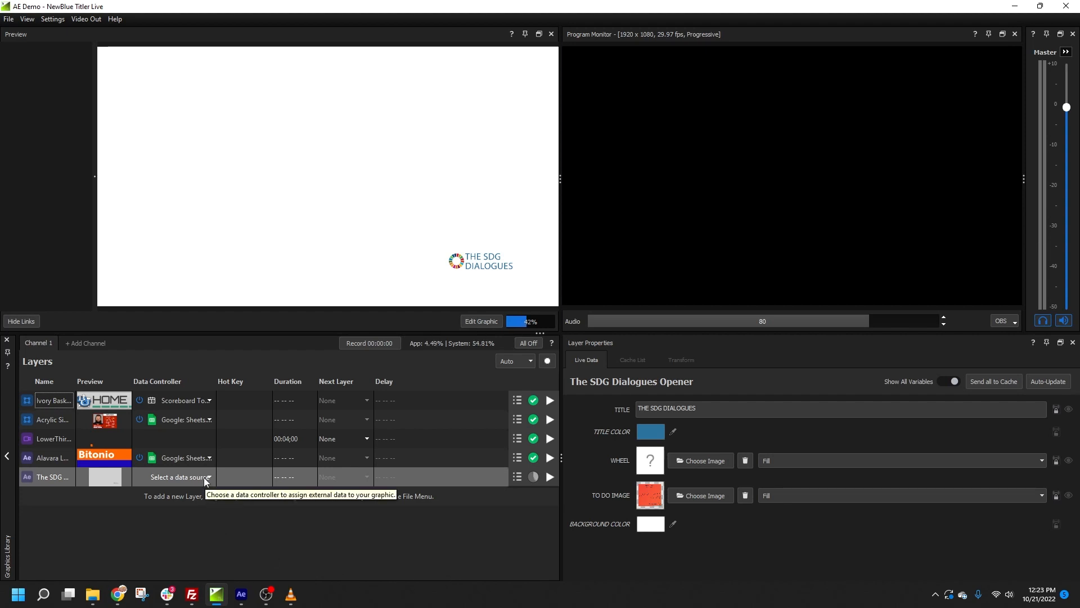
left_click(182, 477)
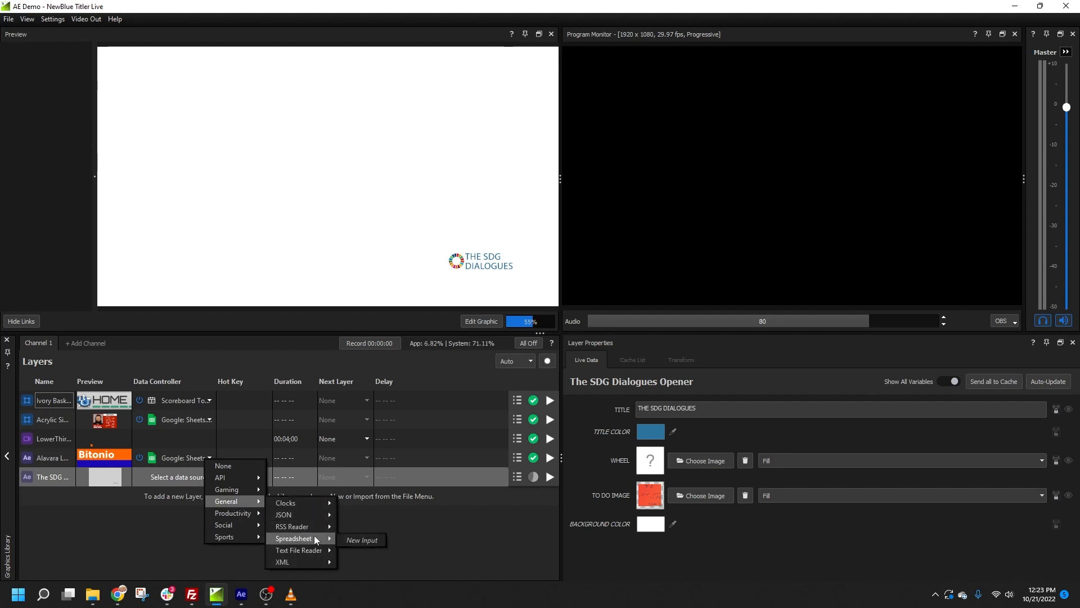
Connect a new Spreadsheet input to World To Do List.xlsx and play the SDG opener on air.
left_click(361, 539)
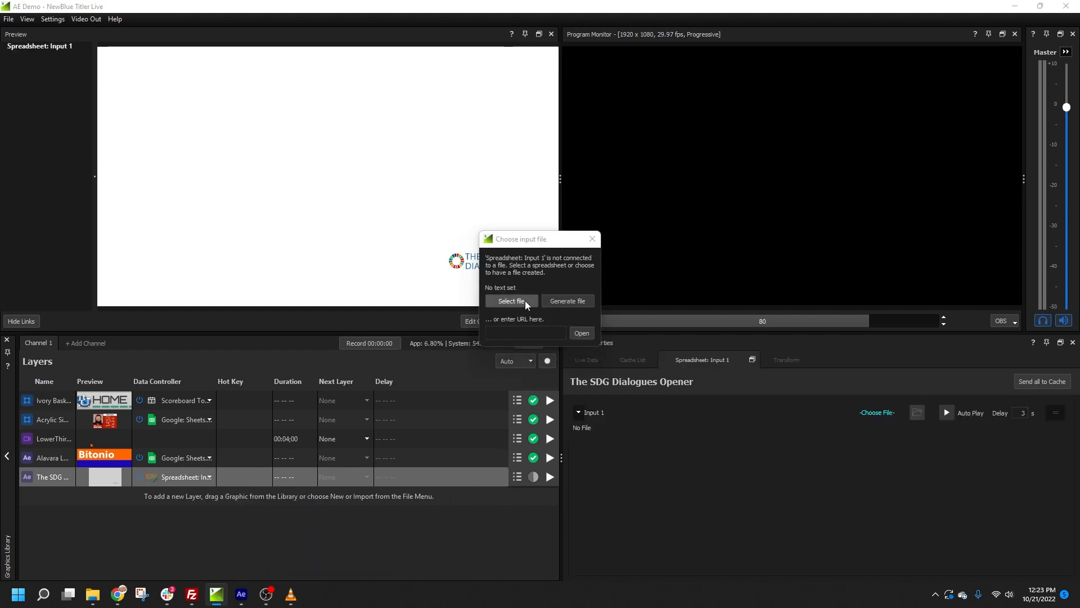
left_click(511, 301)
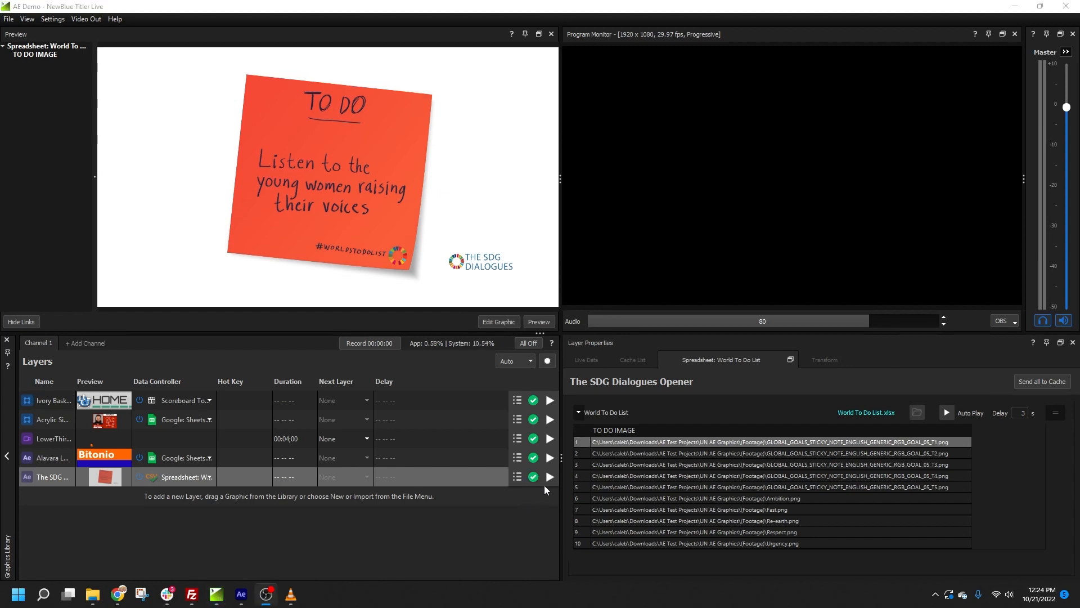
left_click(551, 477)
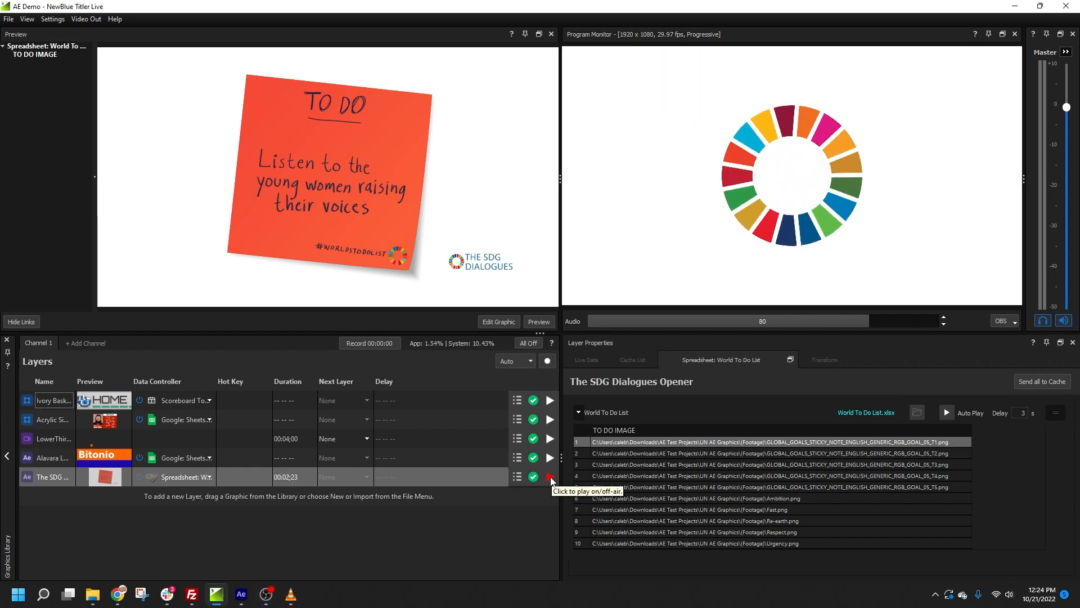
left_click(549, 476)
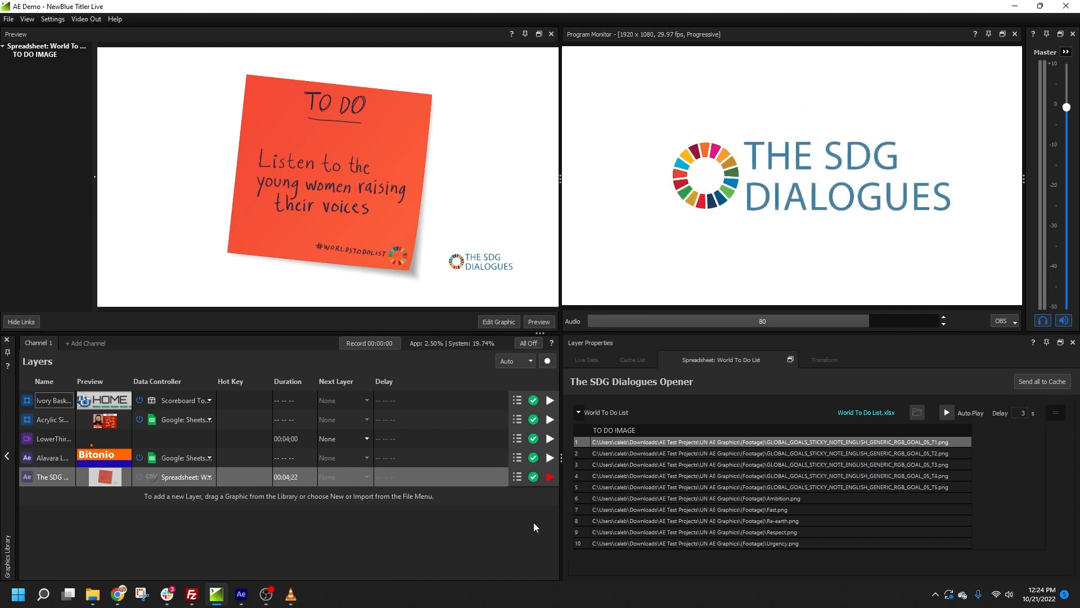